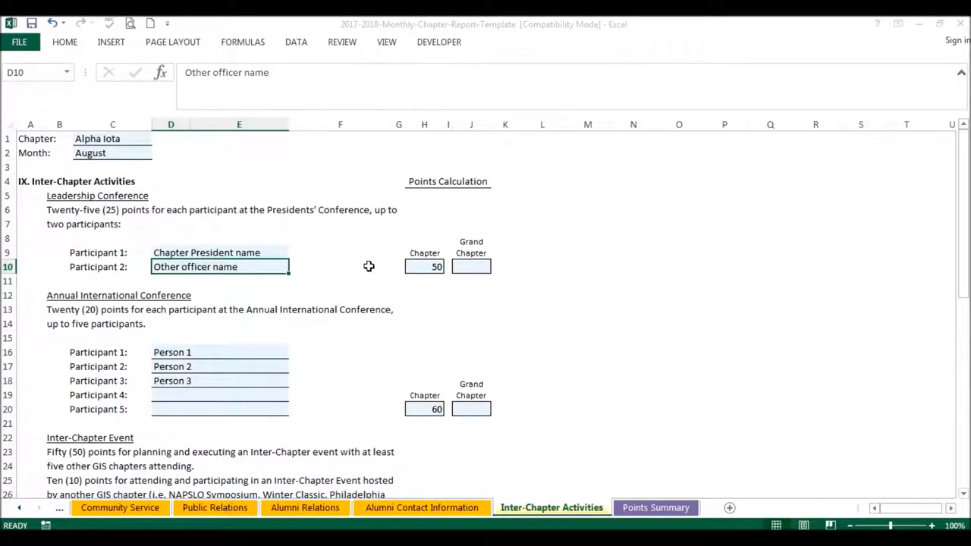
mouse_move(164, 208)
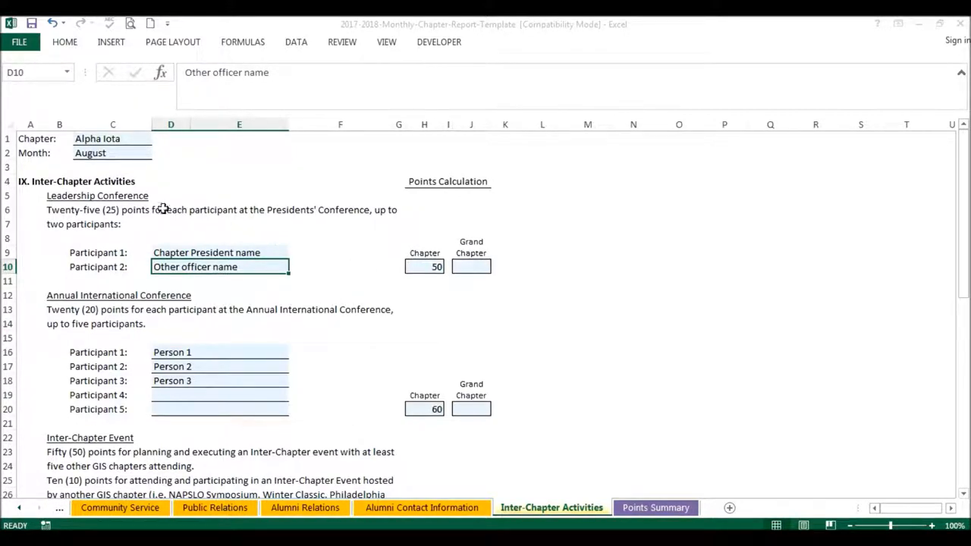
mouse_move(145, 260)
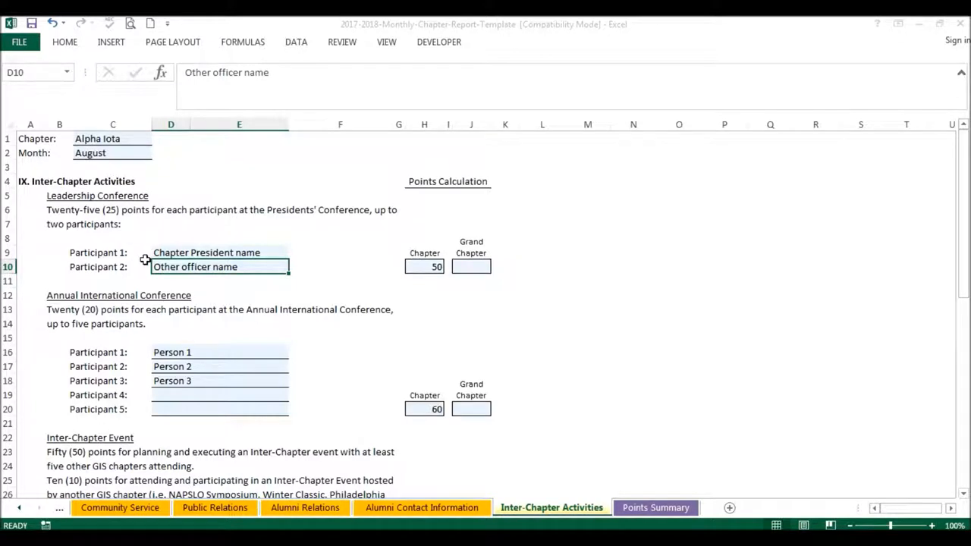
mouse_move(336, 283)
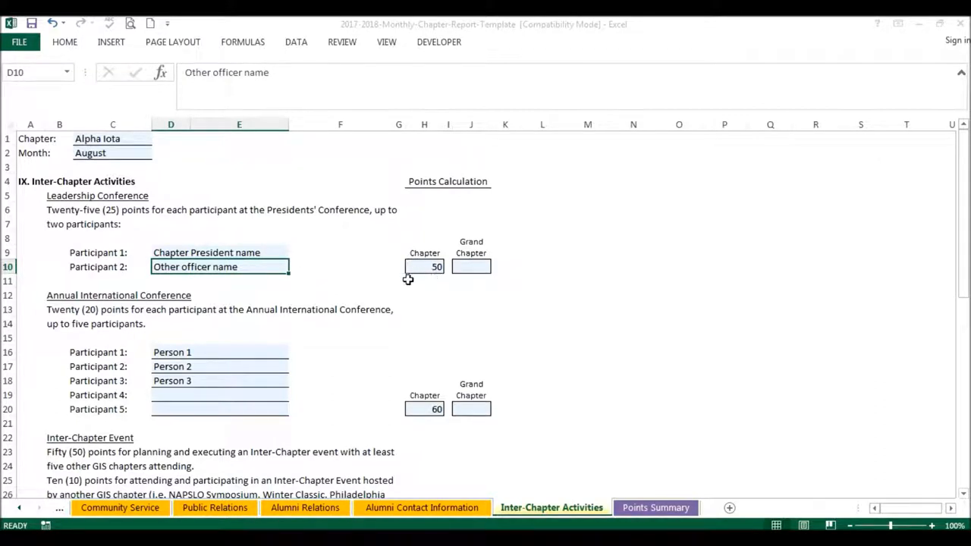
mouse_move(346, 271)
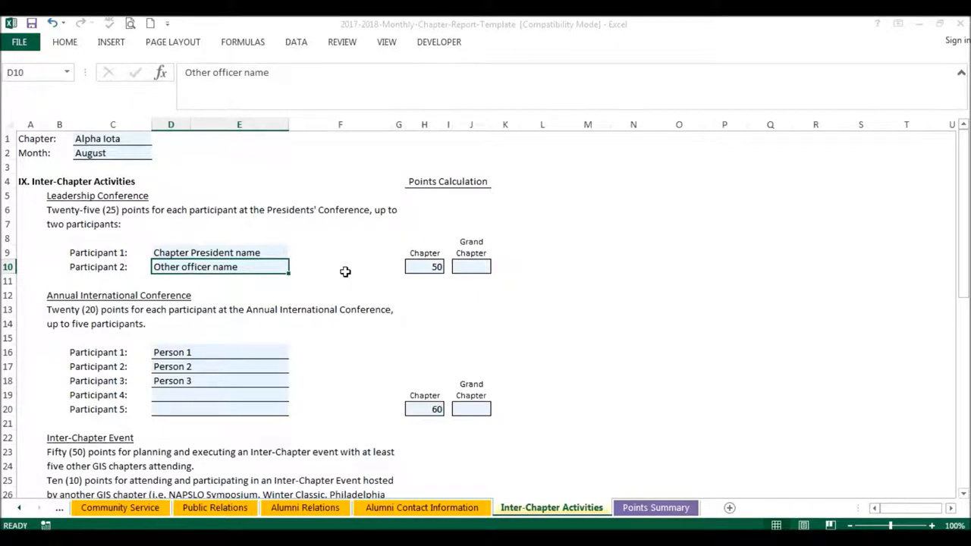
mouse_move(270, 296)
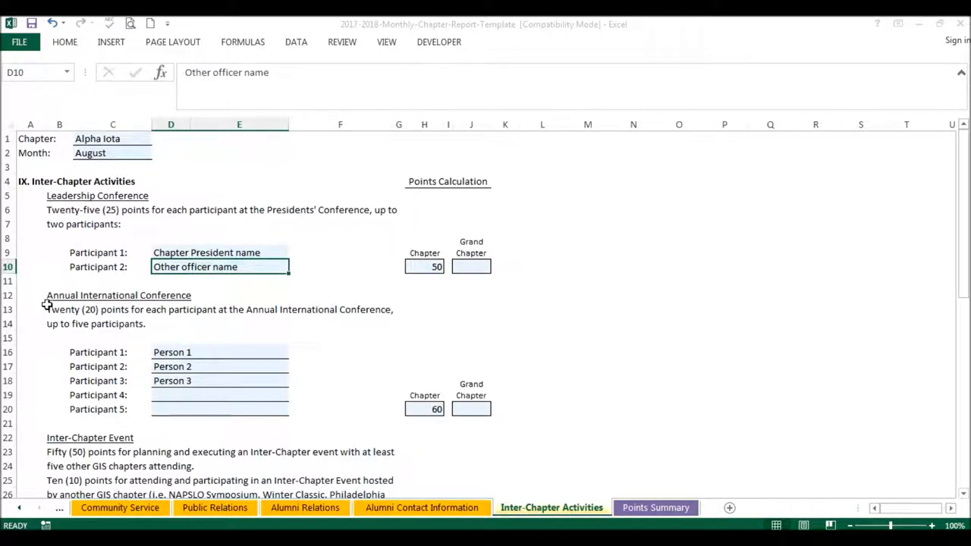
mouse_move(222, 366)
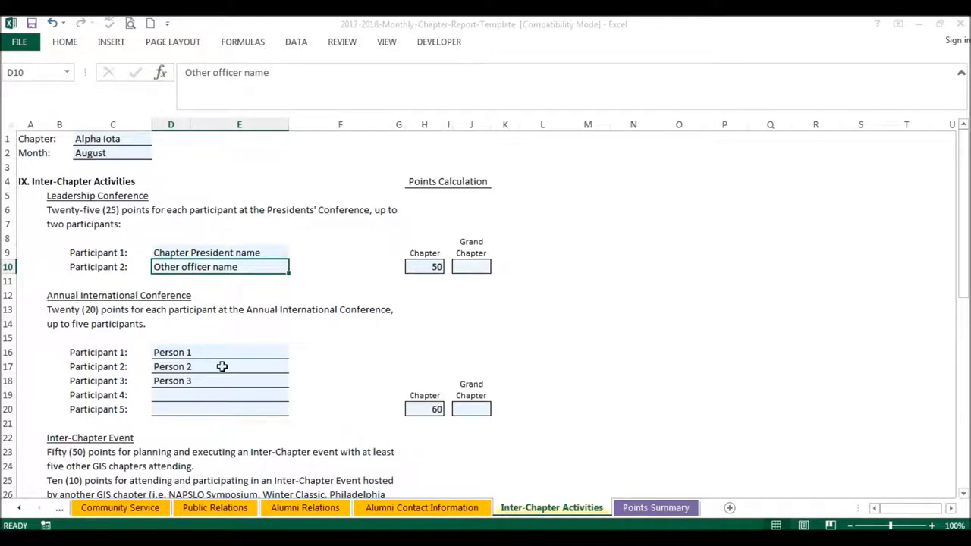
mouse_move(349, 383)
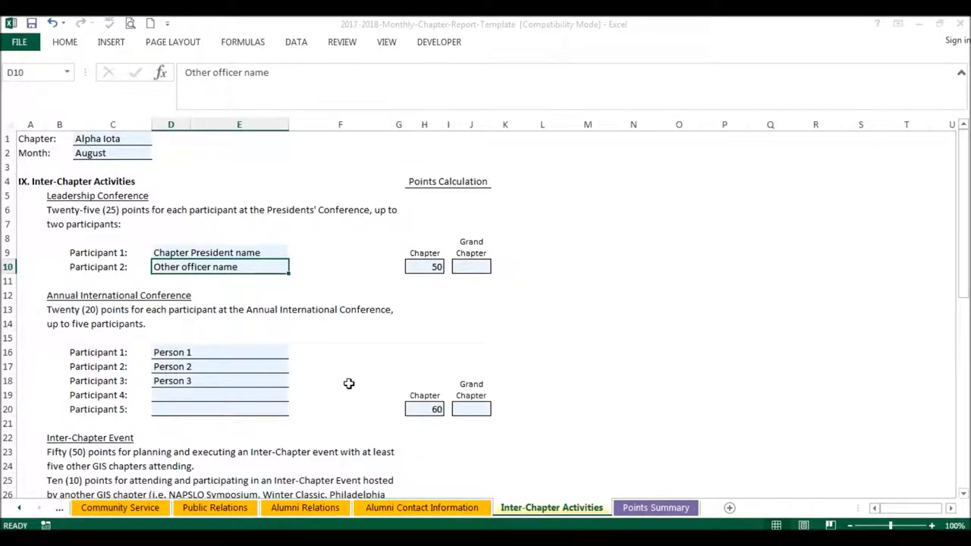
mouse_move(247, 417)
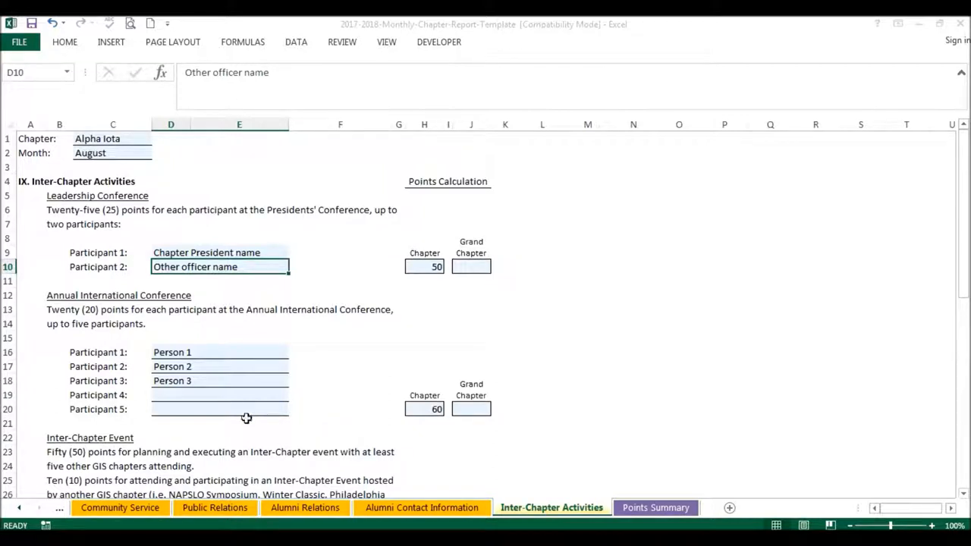
mouse_move(302, 430)
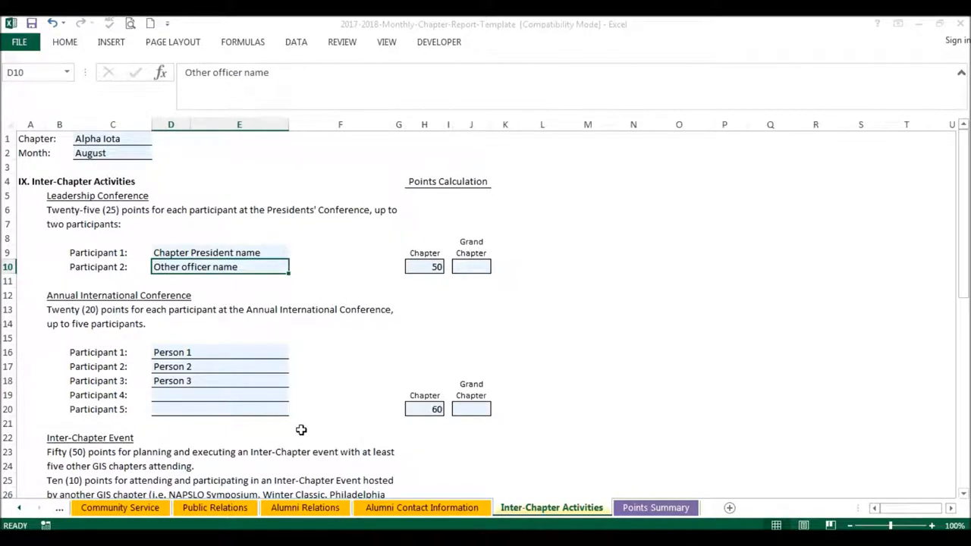
mouse_move(357, 413)
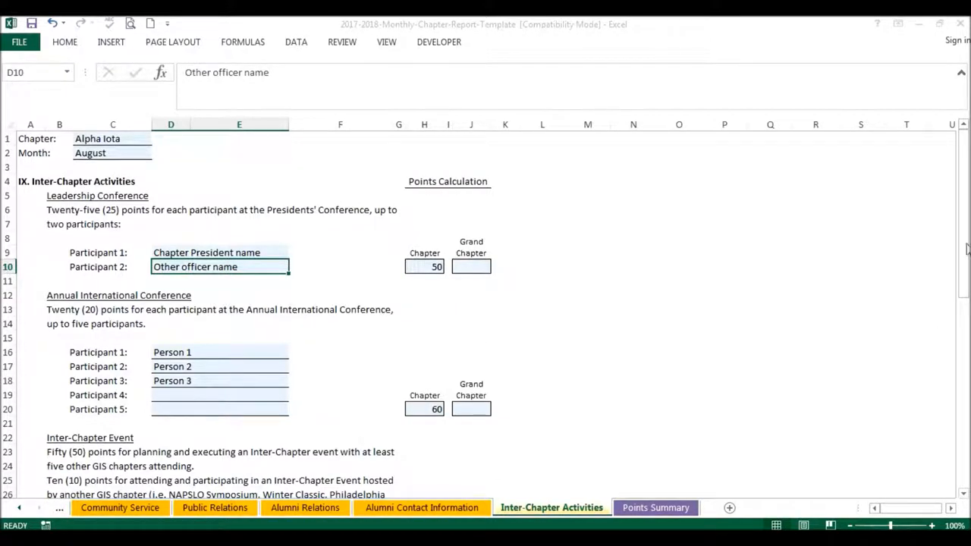
Step: Scroll to the Inter-Chapter Event: Alpha Iota hosting five chapters on 8/17/2017, 50 points
scroll(down, 3)
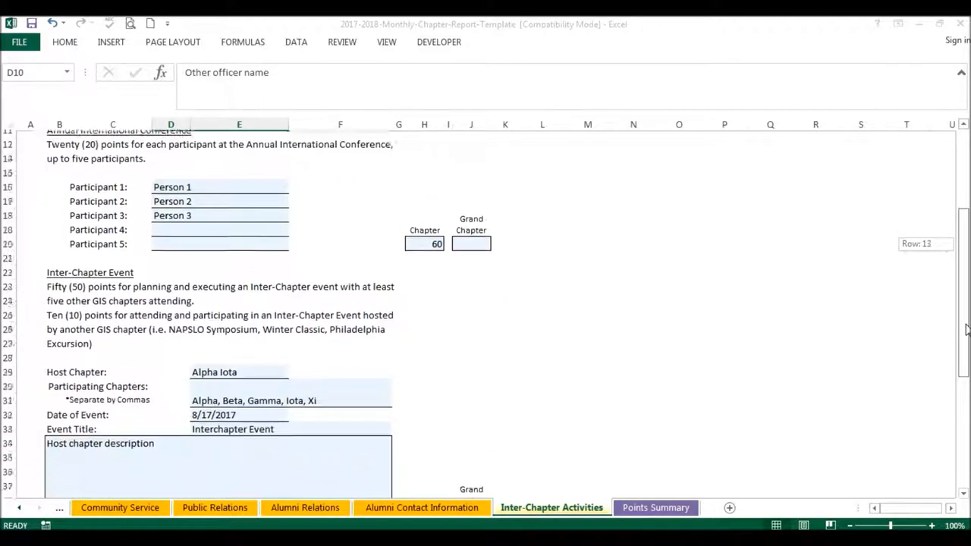
scroll(down, 3)
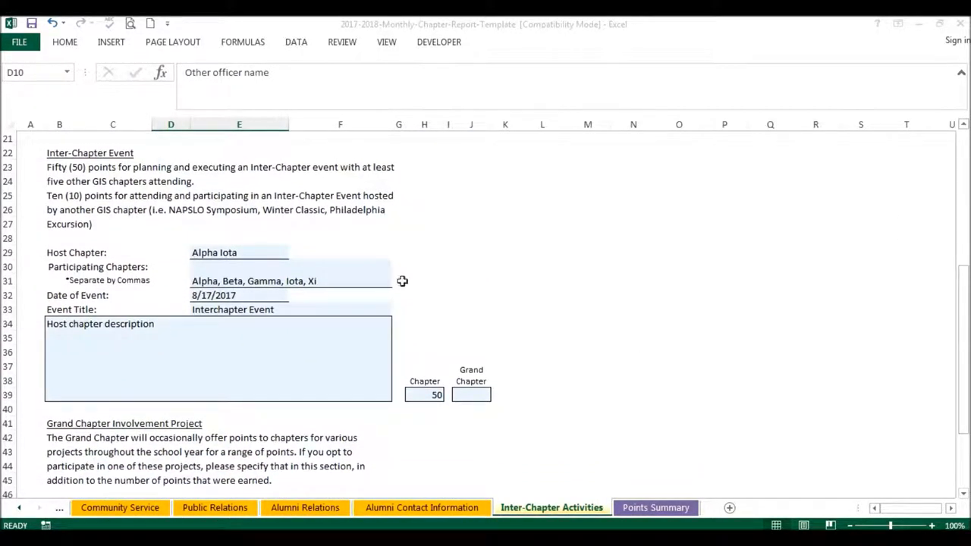
mouse_move(438, 280)
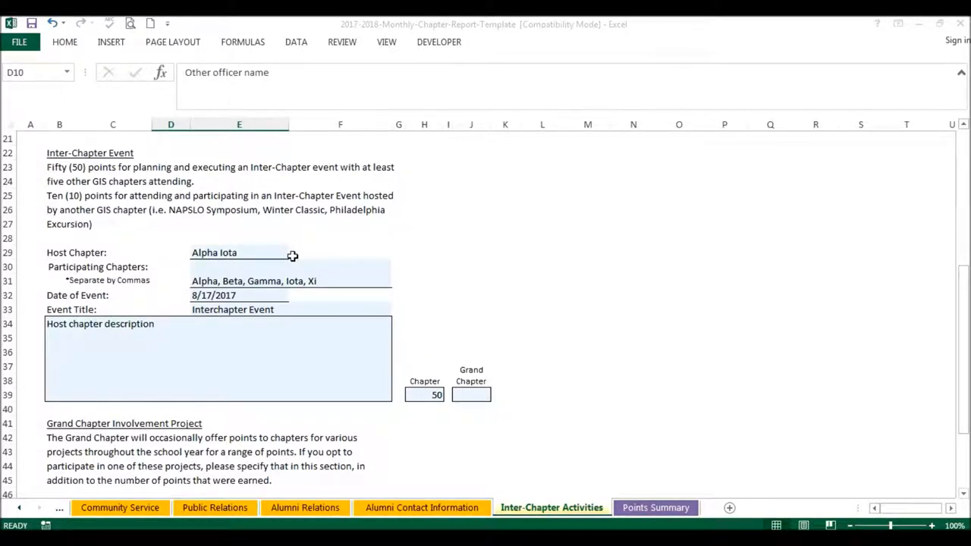
mouse_move(344, 275)
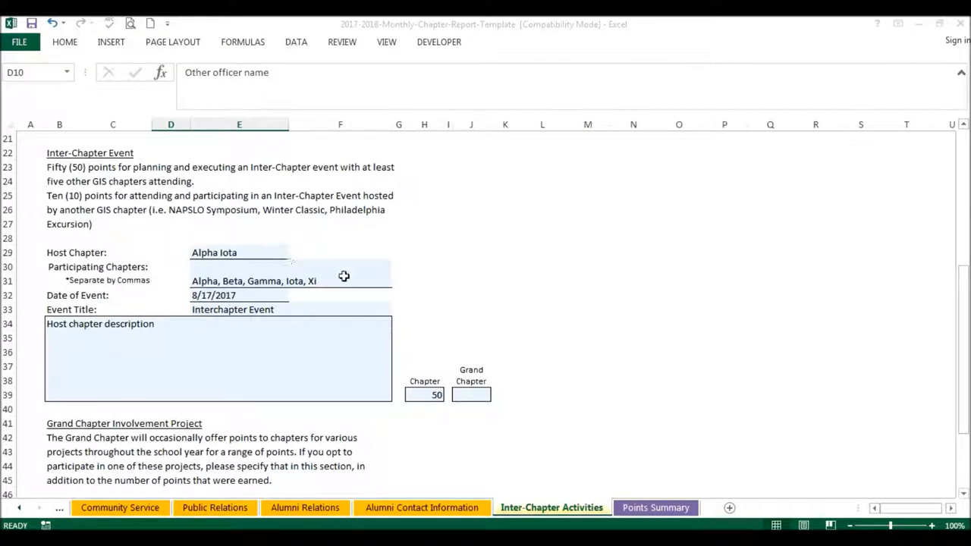
mouse_move(356, 290)
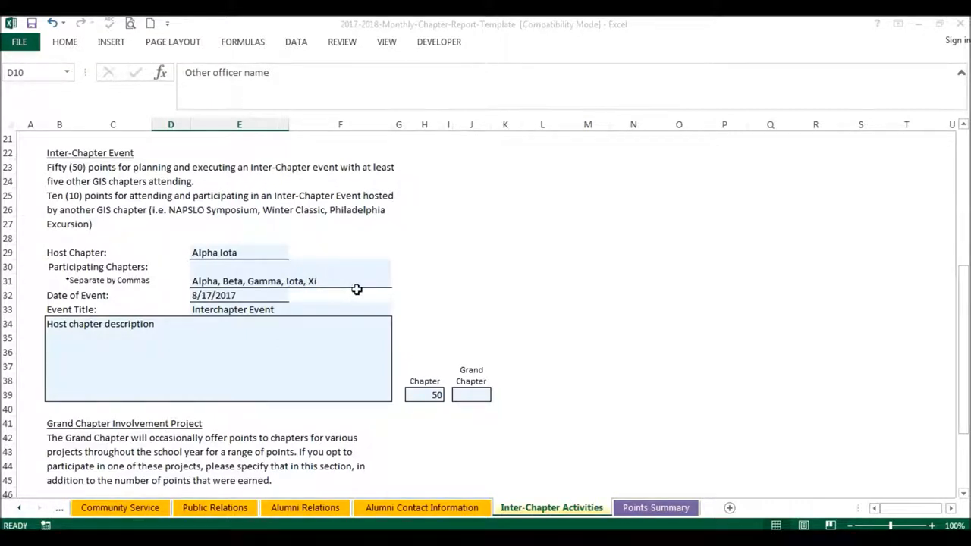
mouse_move(285, 301)
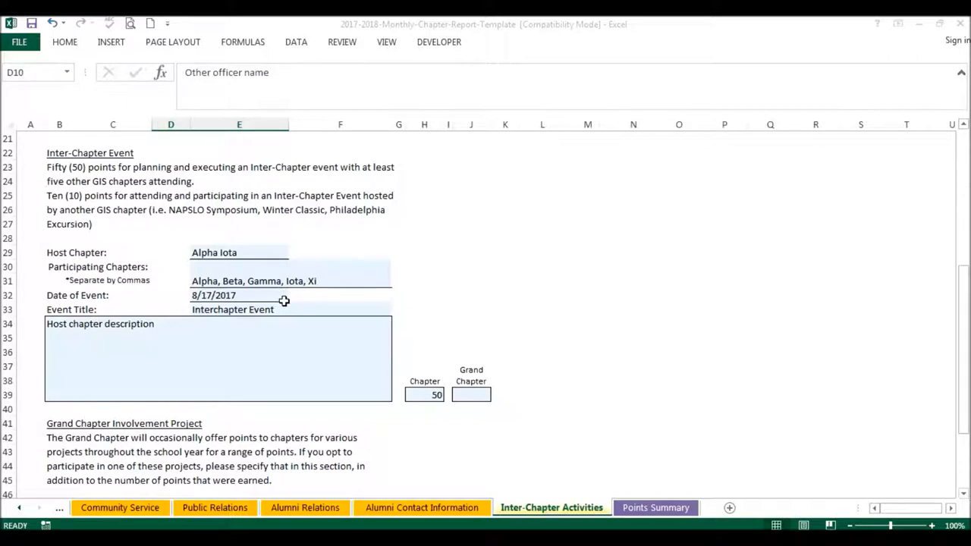
mouse_move(496, 395)
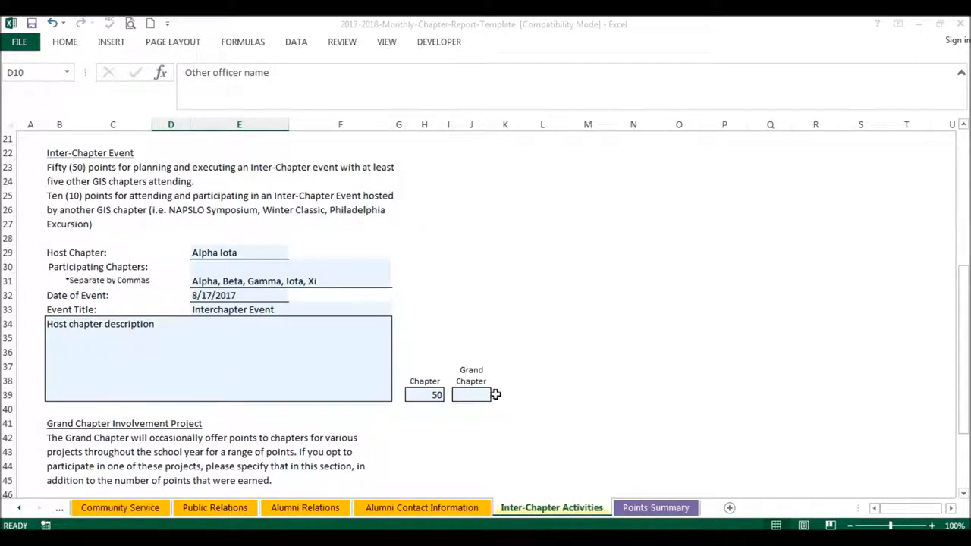
mouse_move(436, 408)
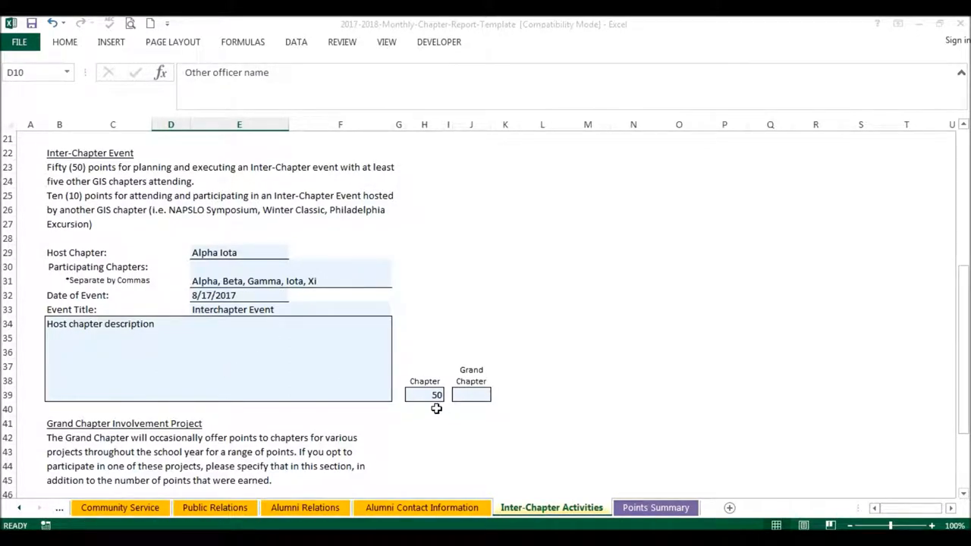
mouse_move(227, 258)
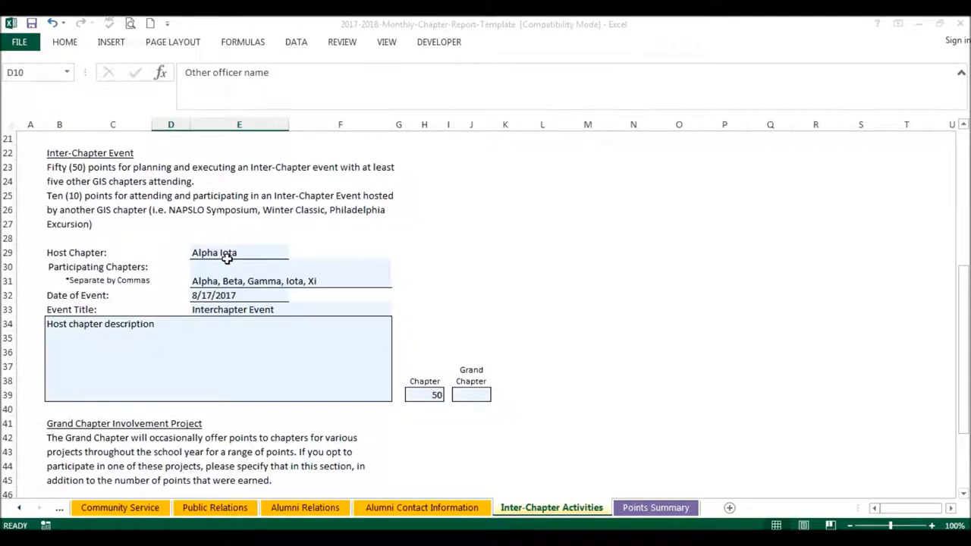
Step: Enter Sigma as the host chapter and begin editing the host chapter description
text(Sigma)
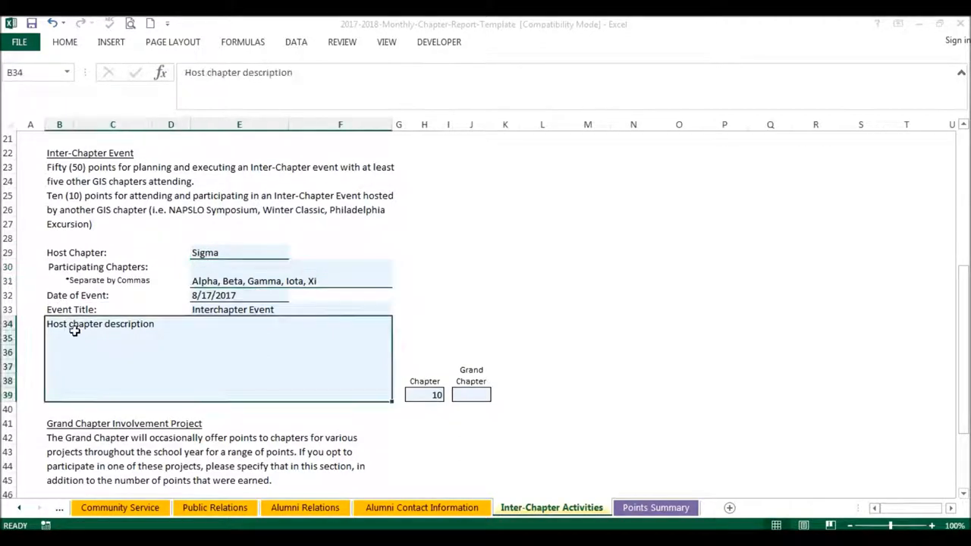
double_click(100, 323)
text(Participating)
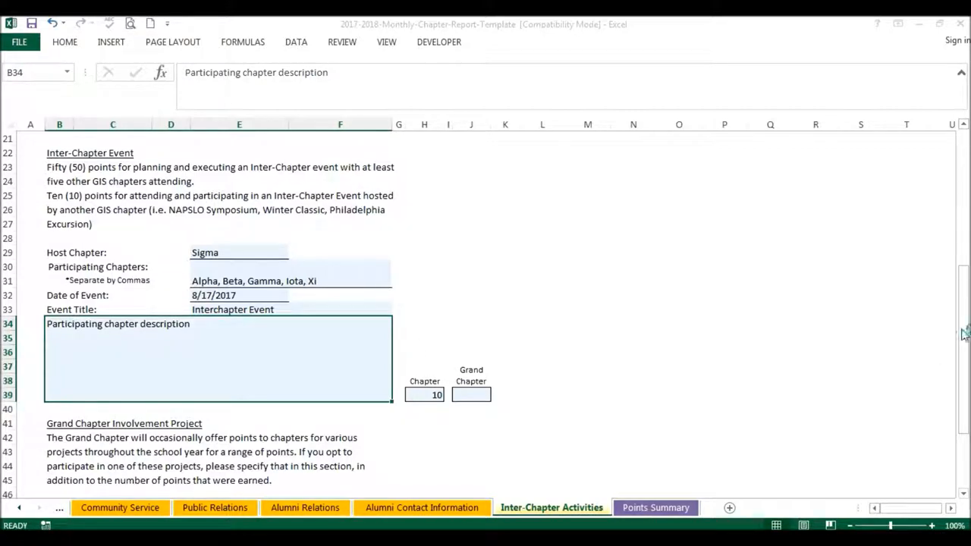
Step: Select Insurance Careers Video chapter points cell H53, then view Points Summary's August totals
scroll(down, 3)
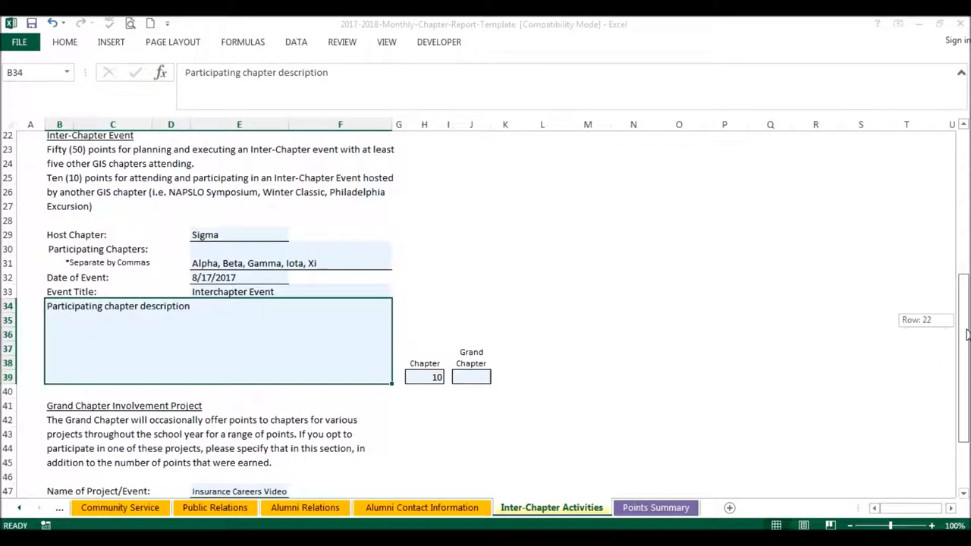
scroll(down, 3)
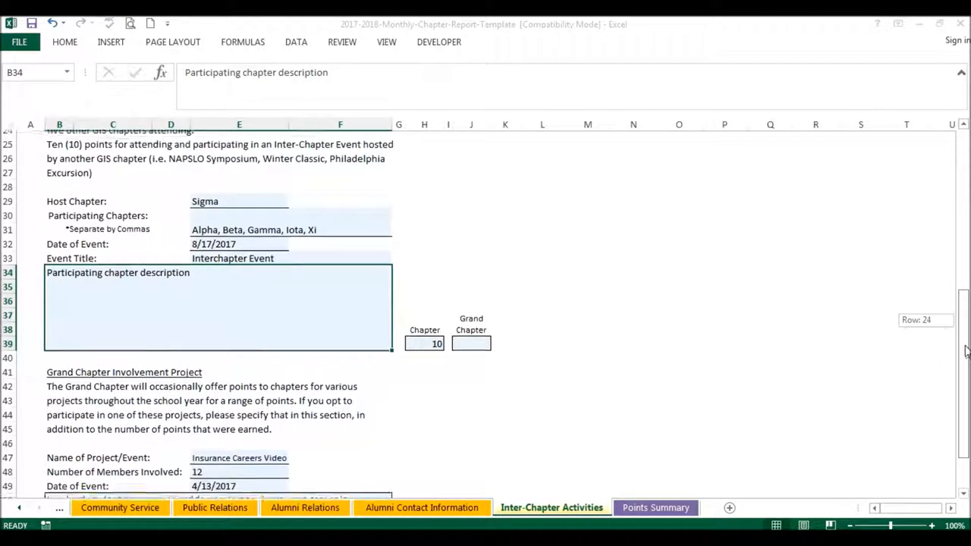
scroll(down, 3)
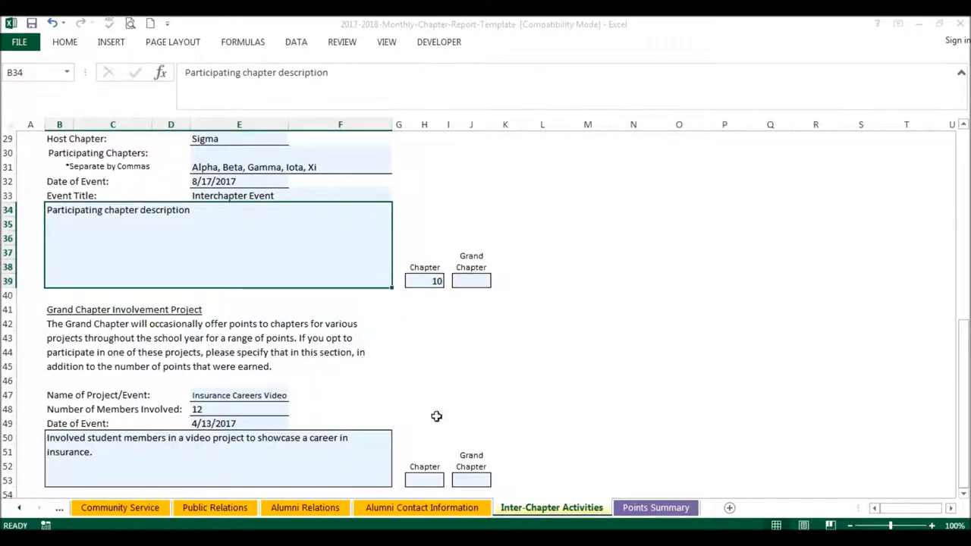
mouse_move(369, 384)
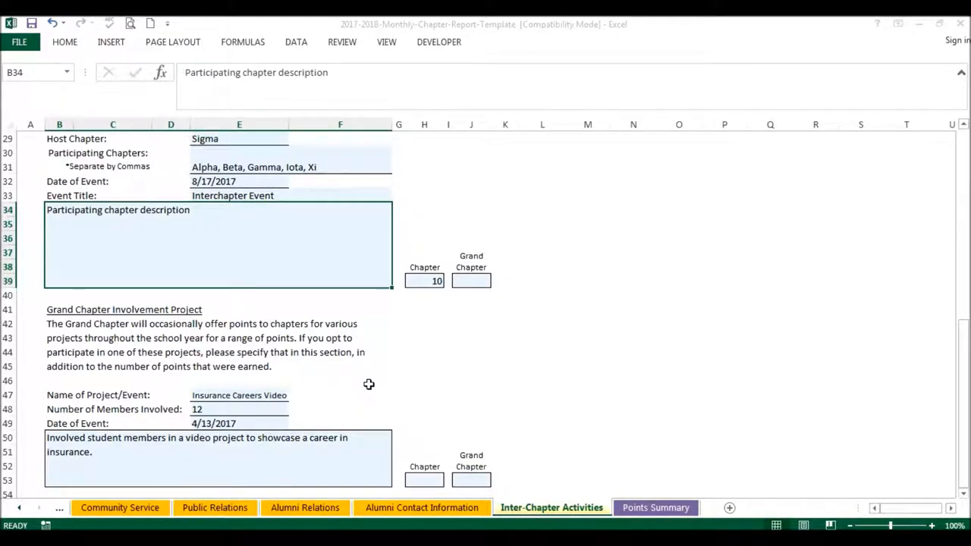
mouse_move(420, 454)
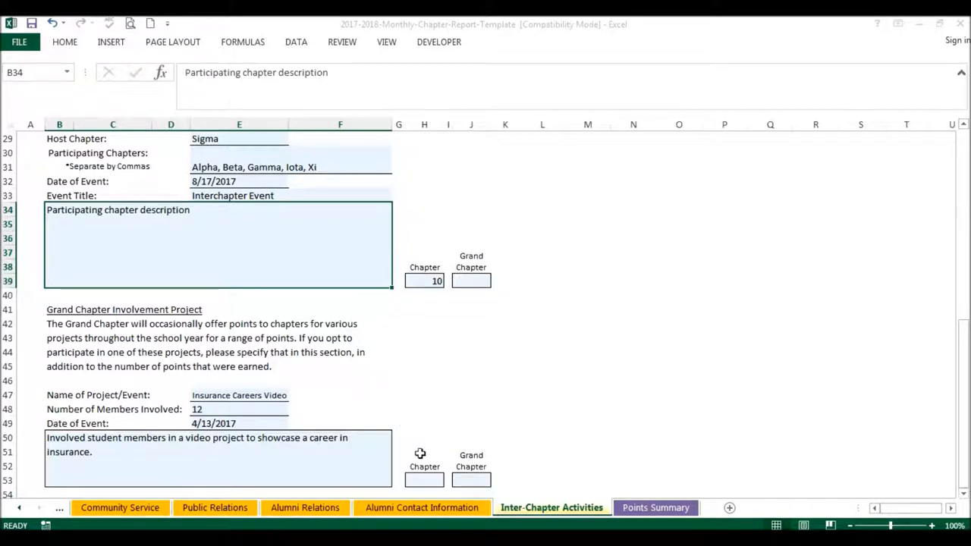
click(425, 480)
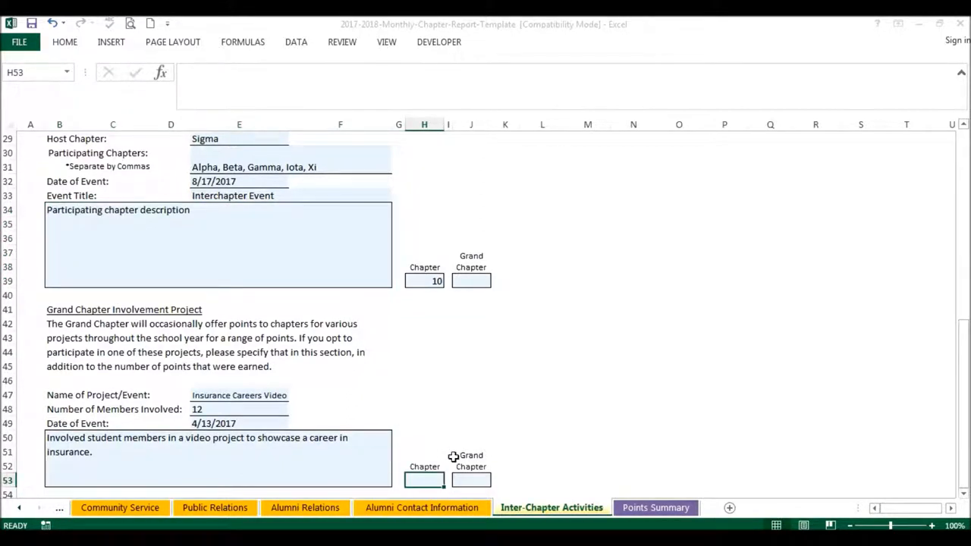
mouse_move(466, 445)
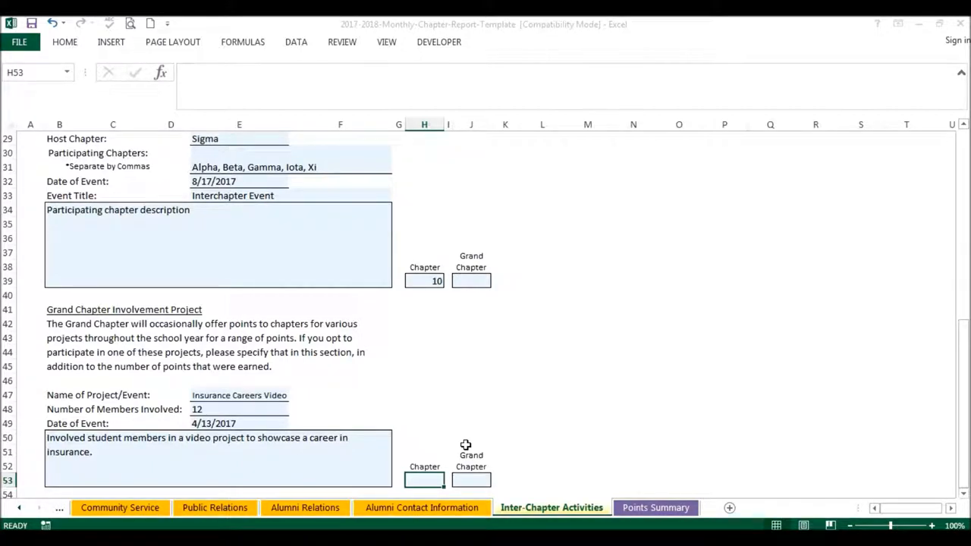
click(655, 507)
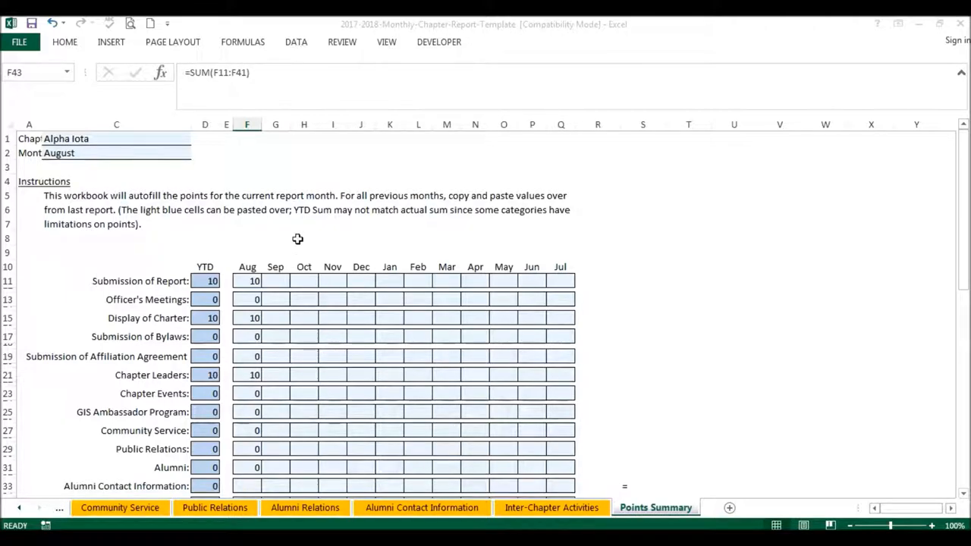
mouse_move(381, 304)
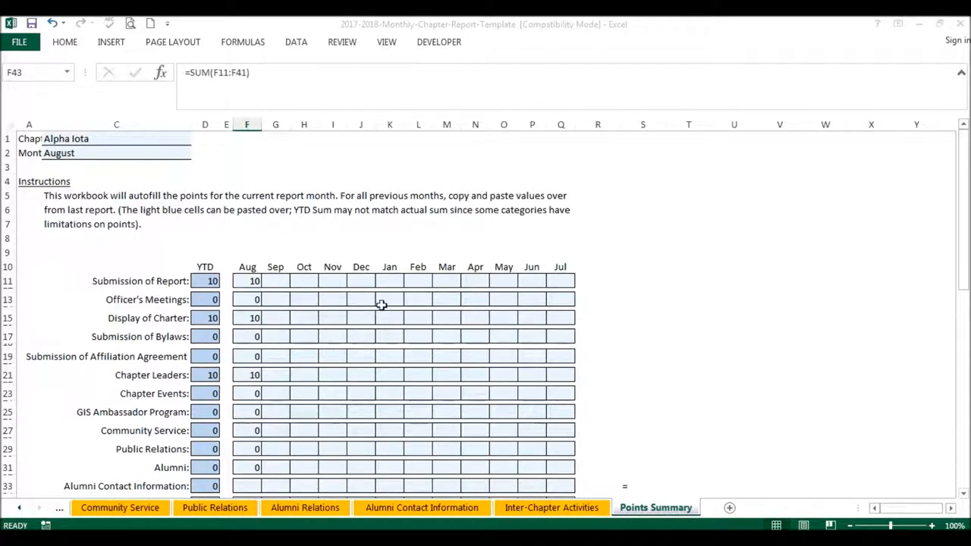
mouse_move(415, 308)
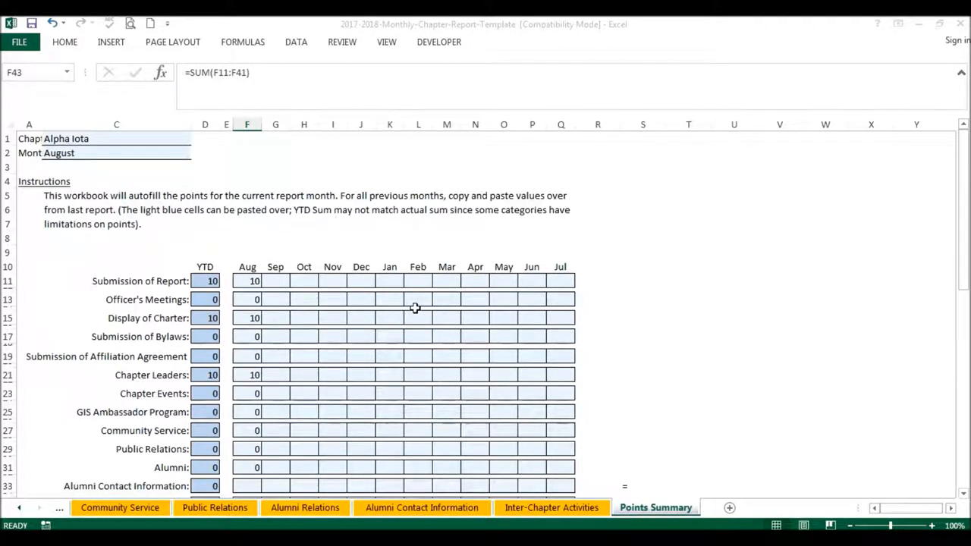
mouse_move(264, 280)
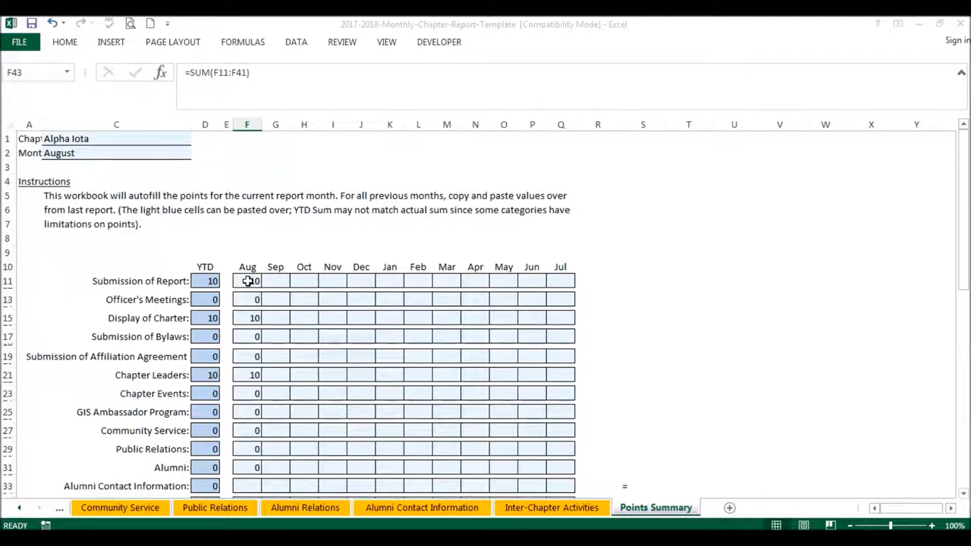
mouse_move(724, 252)
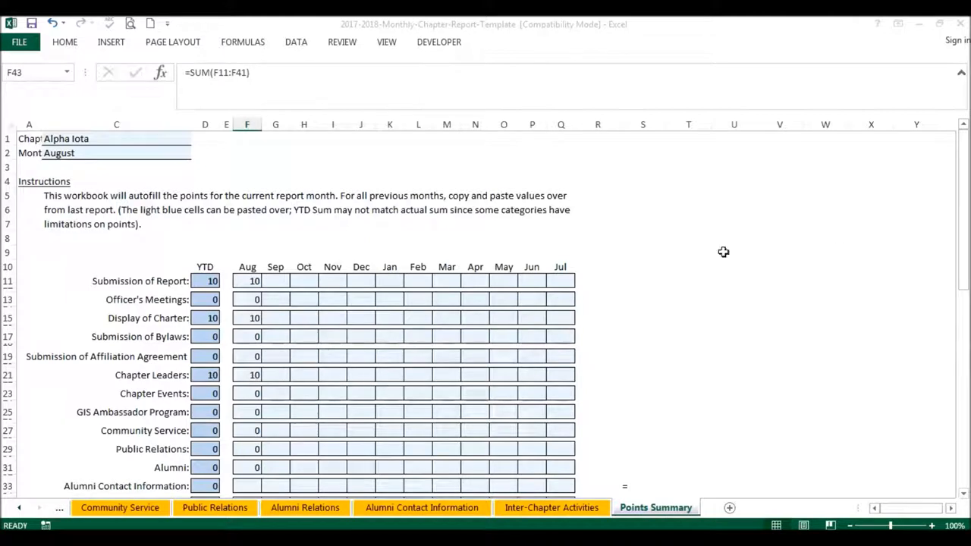
Step: Scroll Points Summary to row 43 showing the 150-point August total
scroll(down, 3)
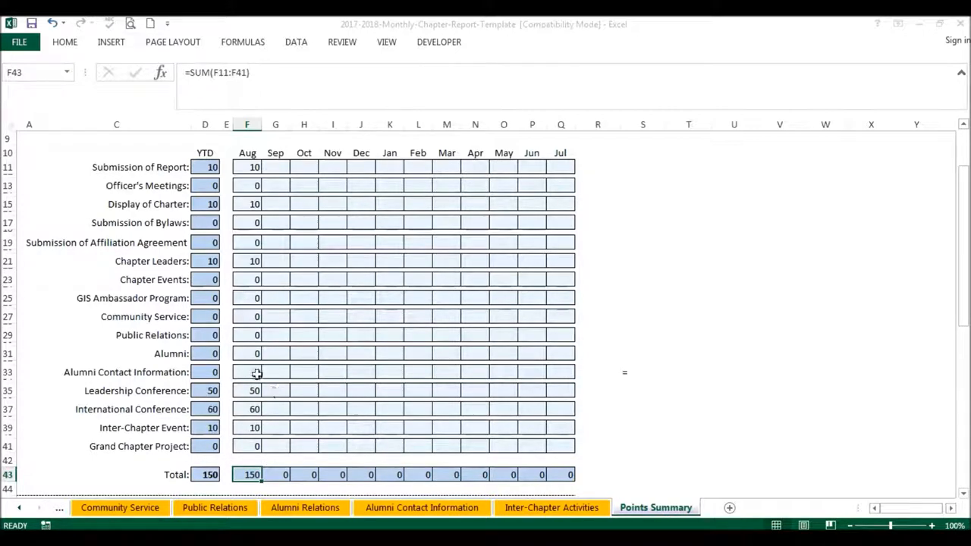
mouse_move(285, 410)
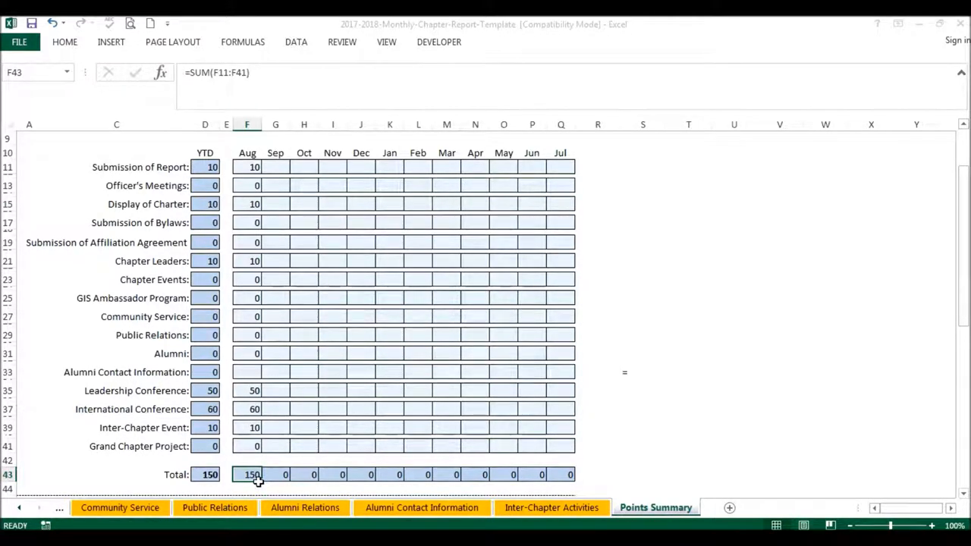
mouse_move(309, 368)
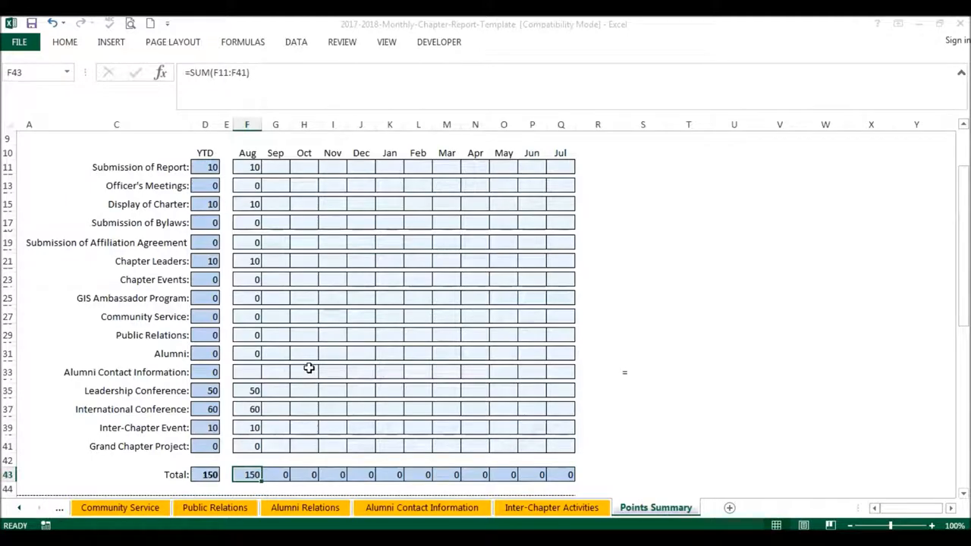
Step: Scroll down to the 'Grand Chapter use only' table with all categories at 0
scroll(down, 3)
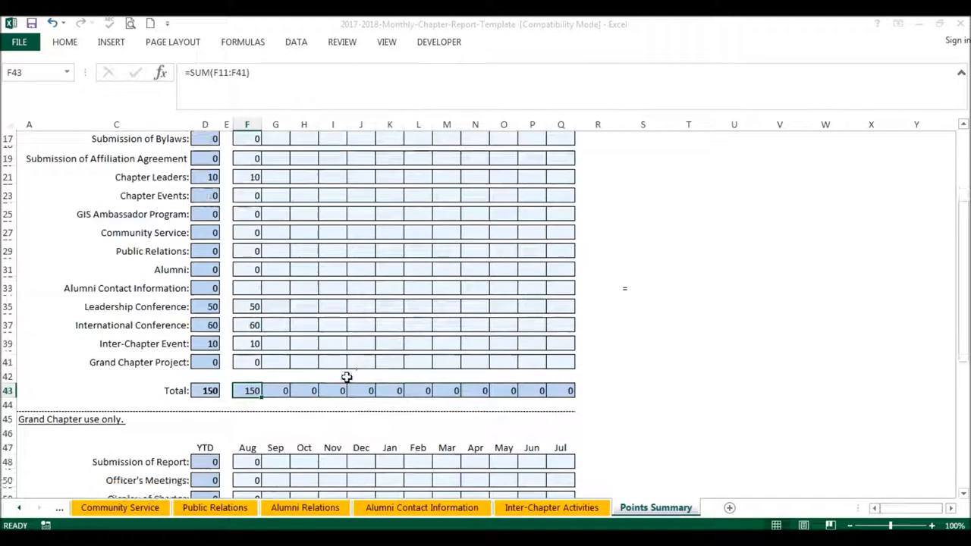
scroll(down, 3)
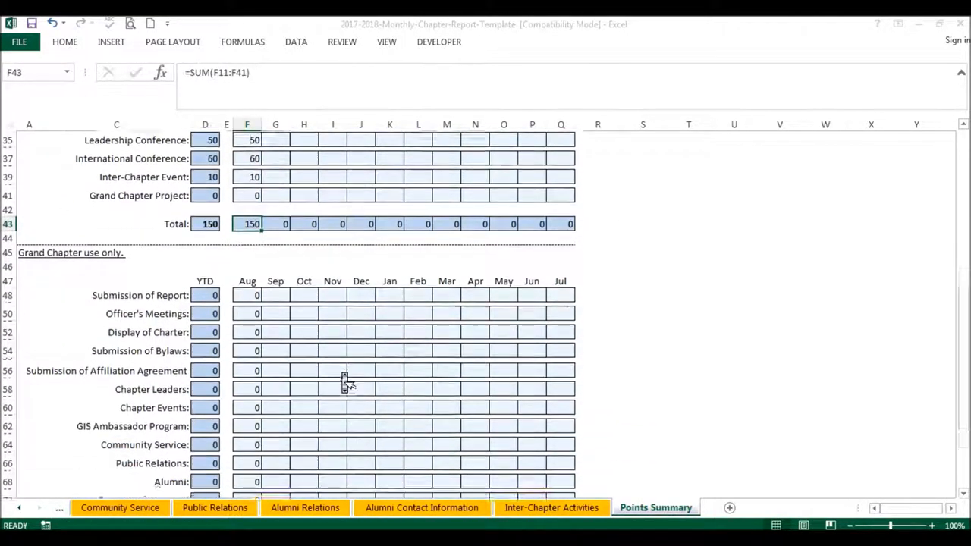
scroll(down, 3)
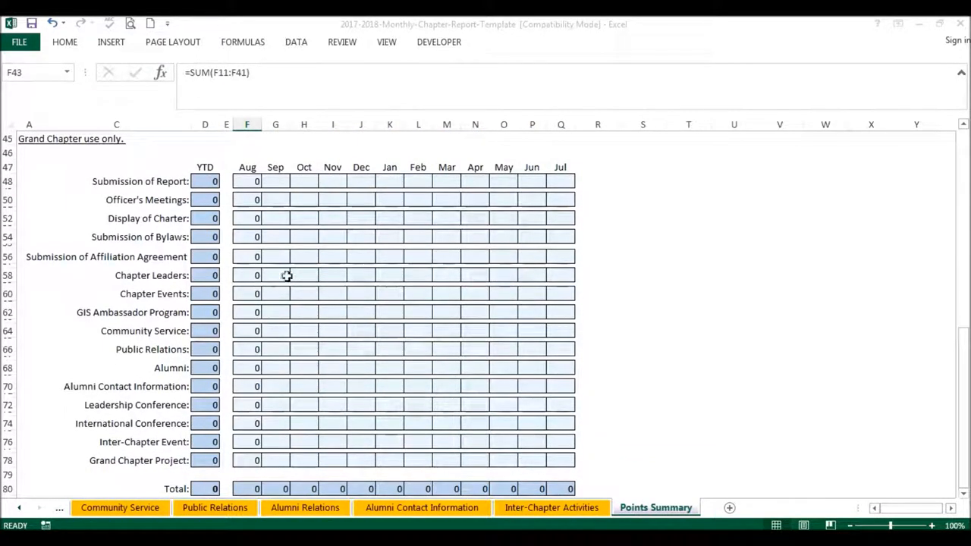
mouse_move(337, 285)
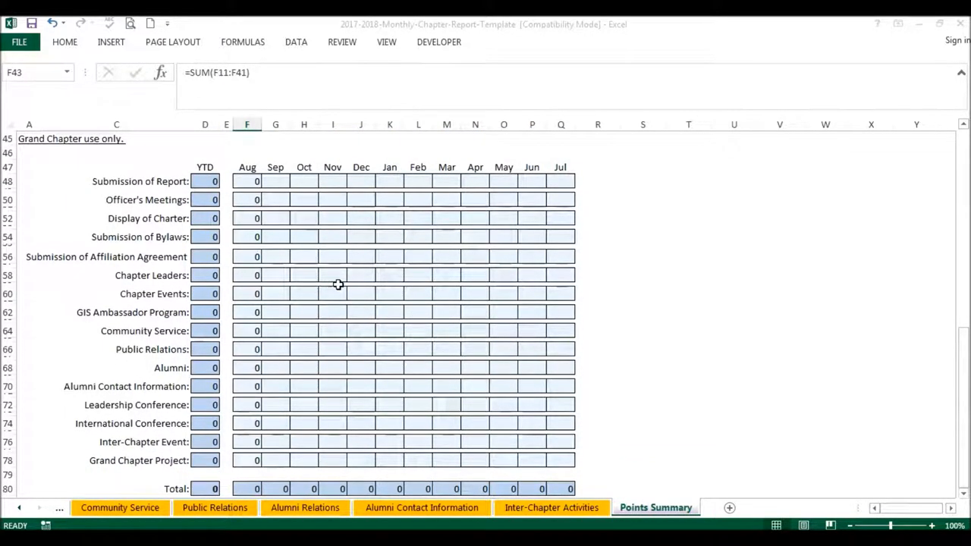
scroll(down, 3)
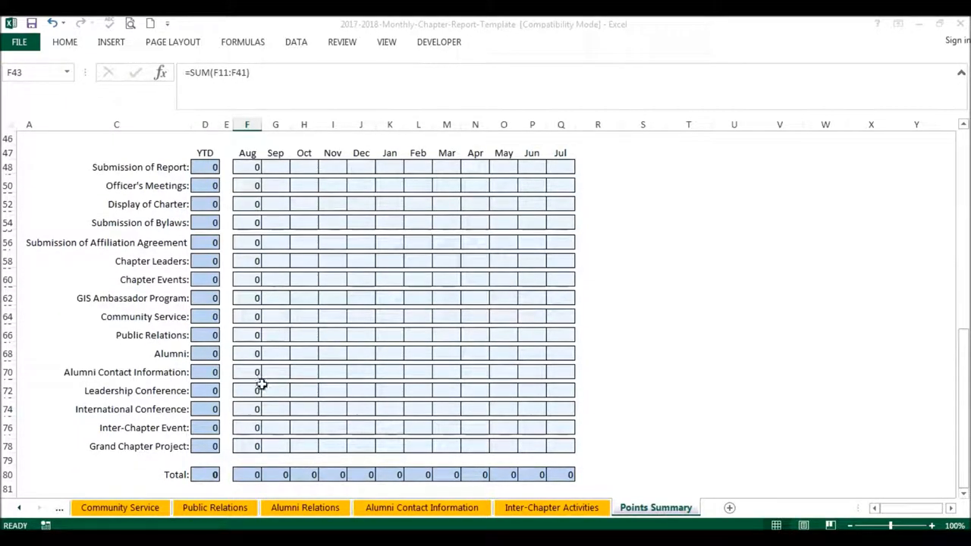